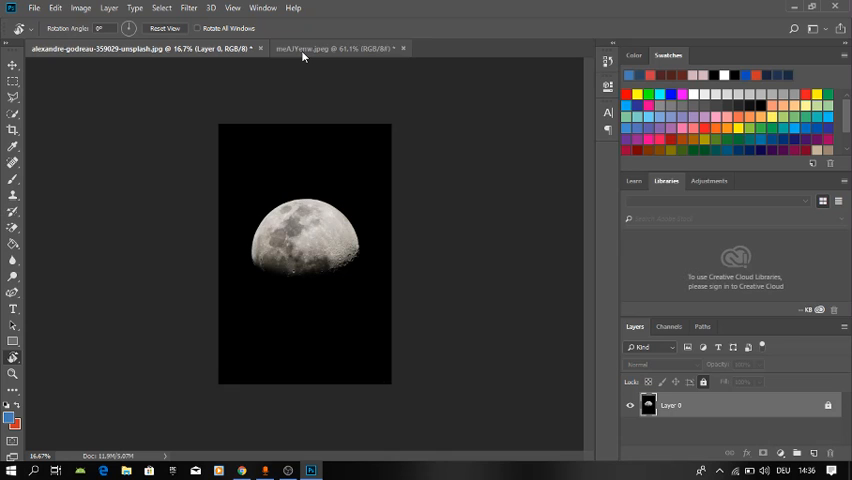
Look over the snowy mountain night photo, then return to the moon image.
click(330, 48)
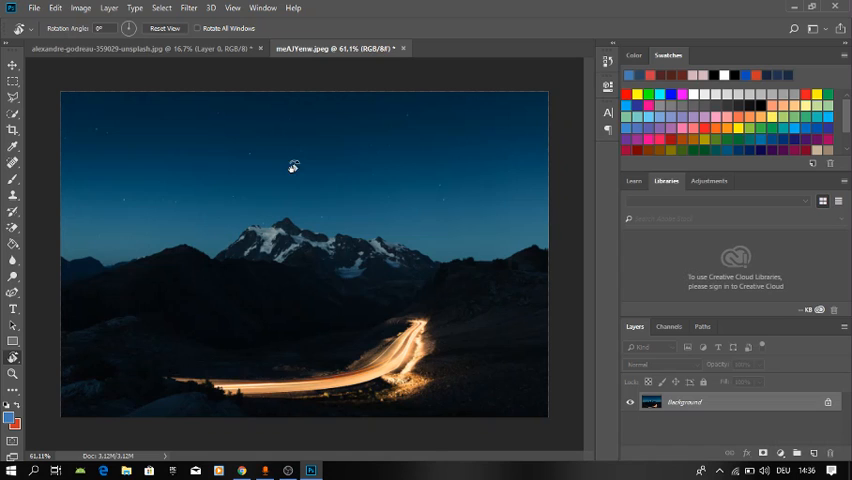
click(335, 49)
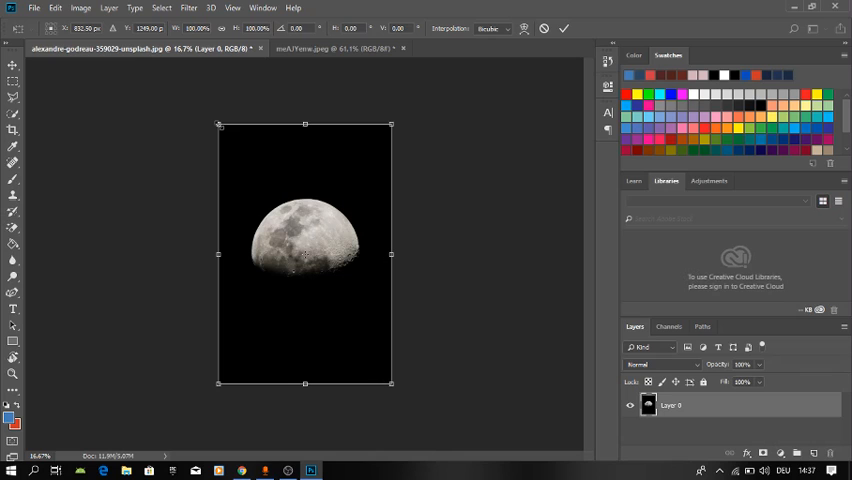
Bring the moon into the mountain photo and scale it to about 47%, centred.
click(340, 49)
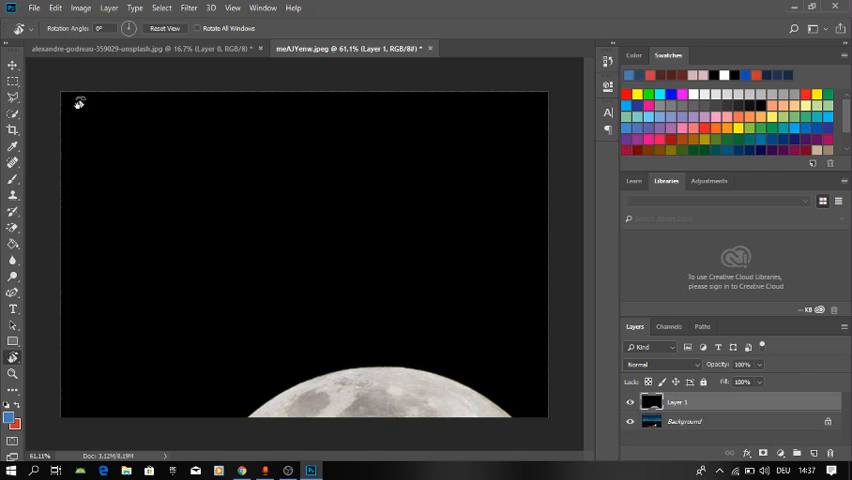
click(13, 56)
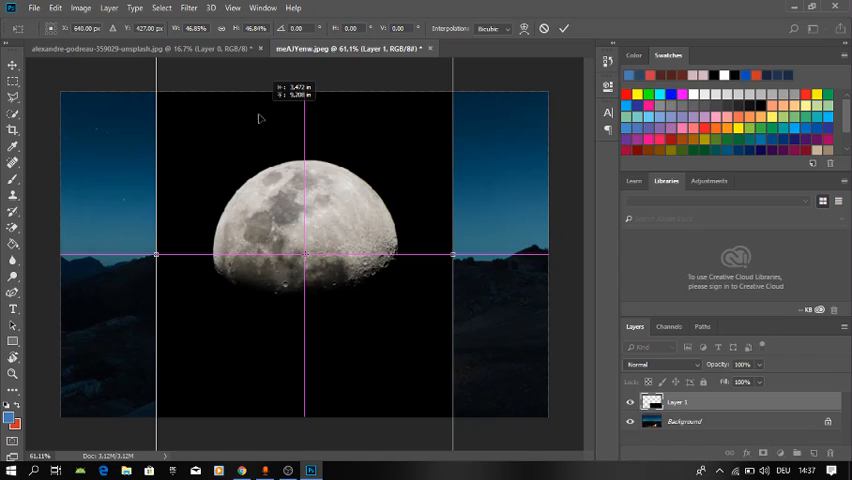
Set Layer 1's blend mode to Screen so the moon's black background vanishes.
click(663, 364)
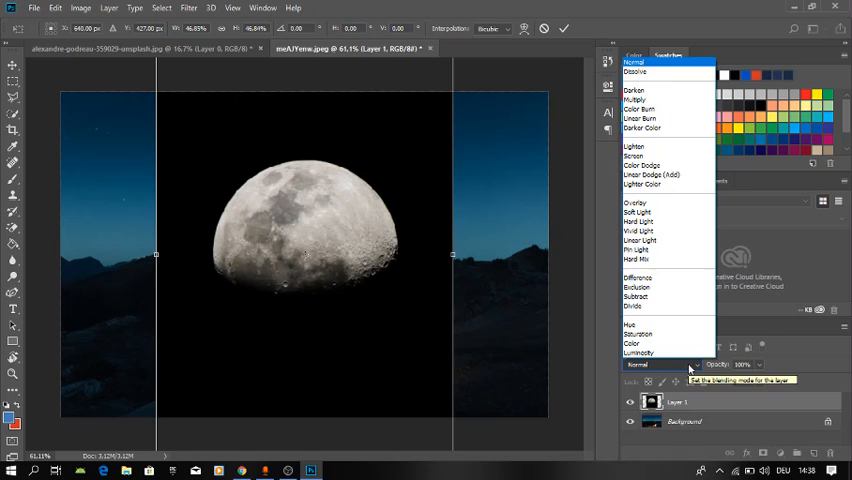
click(634, 156)
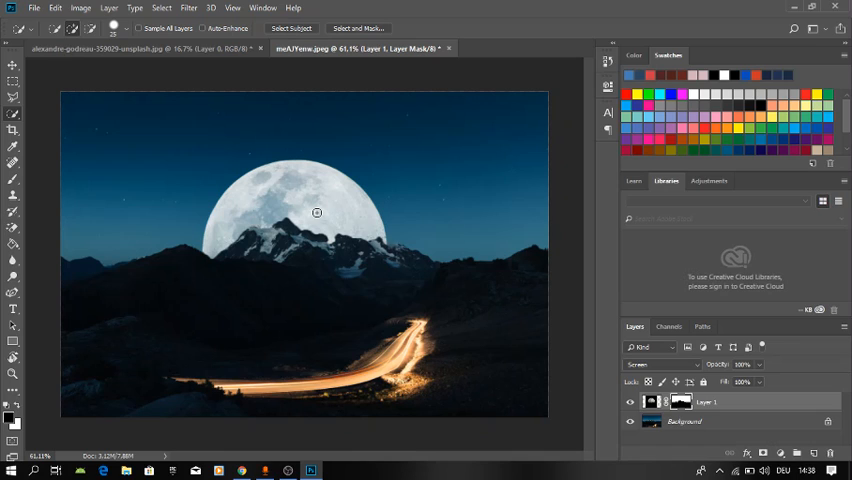
mouse_move(359, 207)
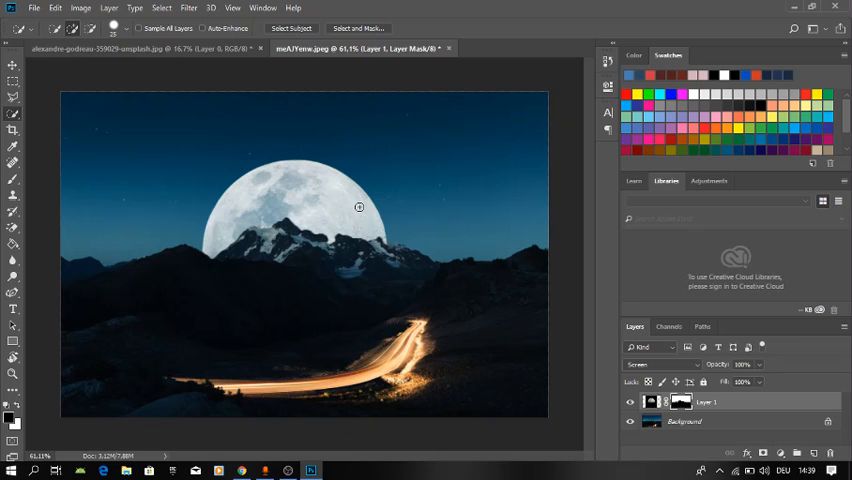
mouse_move(664, 401)
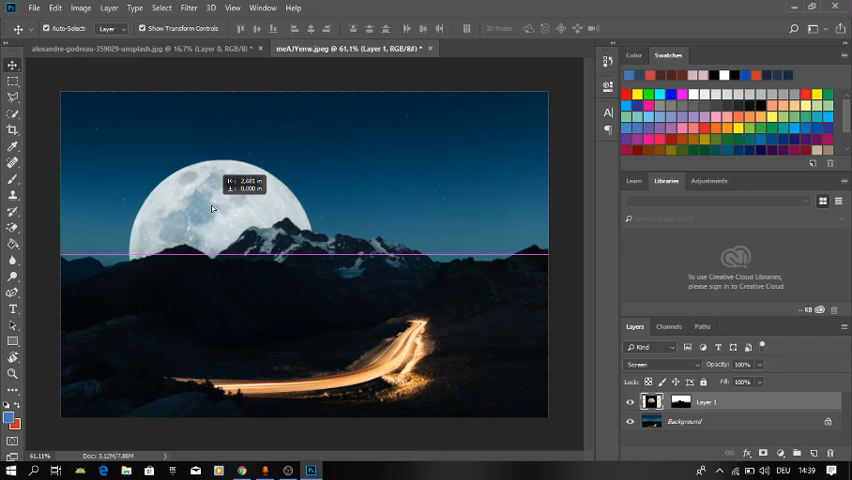
Try the moon in the upper right sky, then settle it behind the central peak.
drag(213, 208, 443, 158)
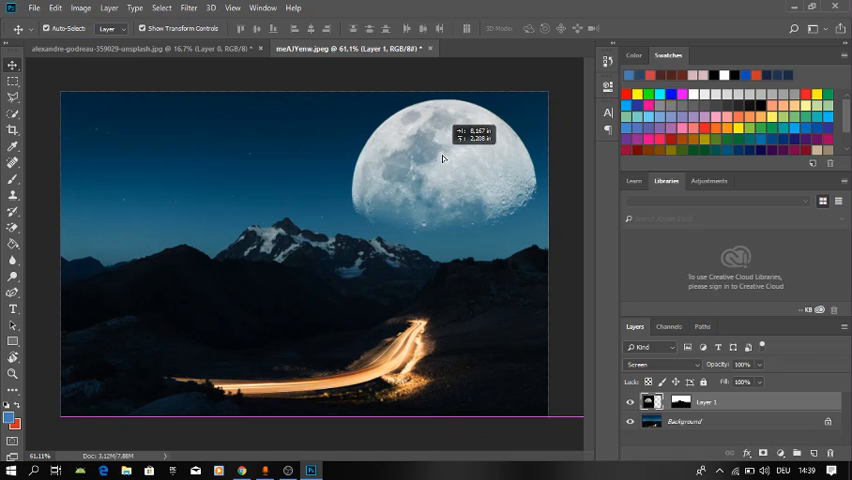
drag(443, 155, 293, 215)
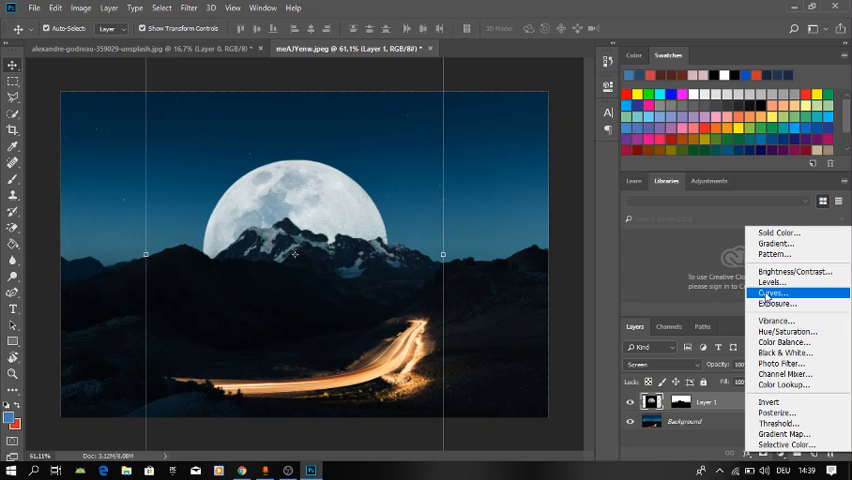
Add a clipped Levels adjustment to the moon: input 27/1.00/233, output white 210.
click(773, 291)
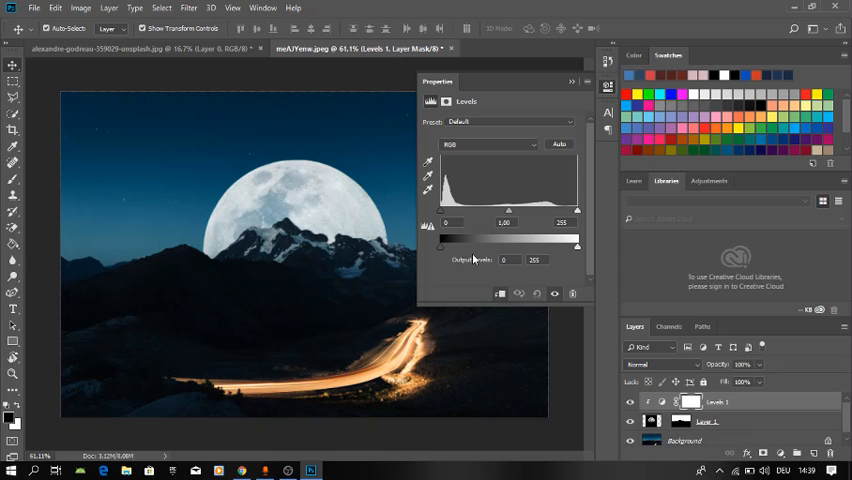
drag(439, 211, 449, 211)
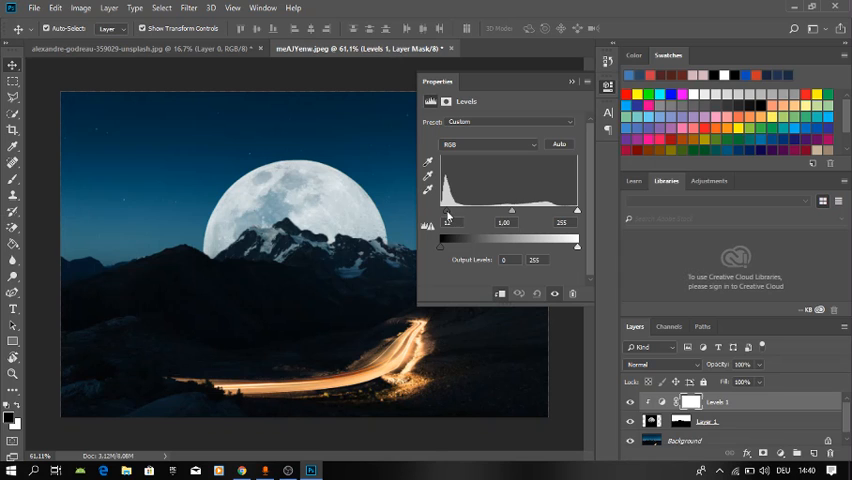
drag(438, 210, 452, 210)
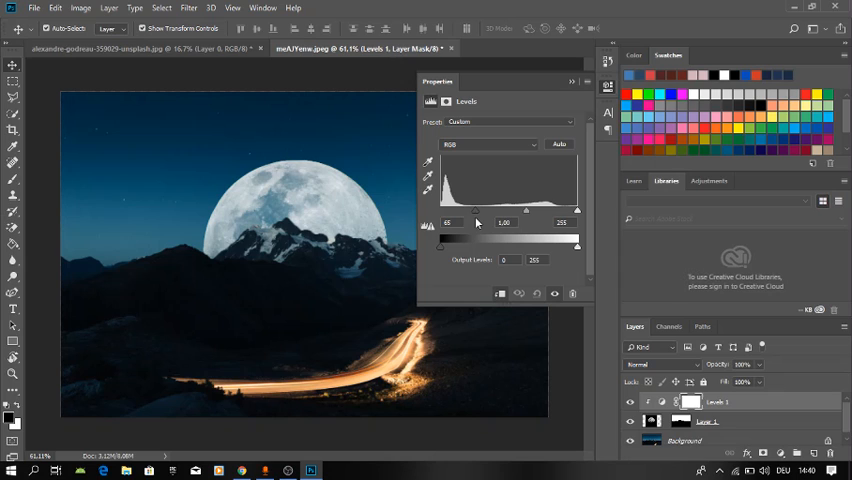
drag(453, 212, 440, 212)
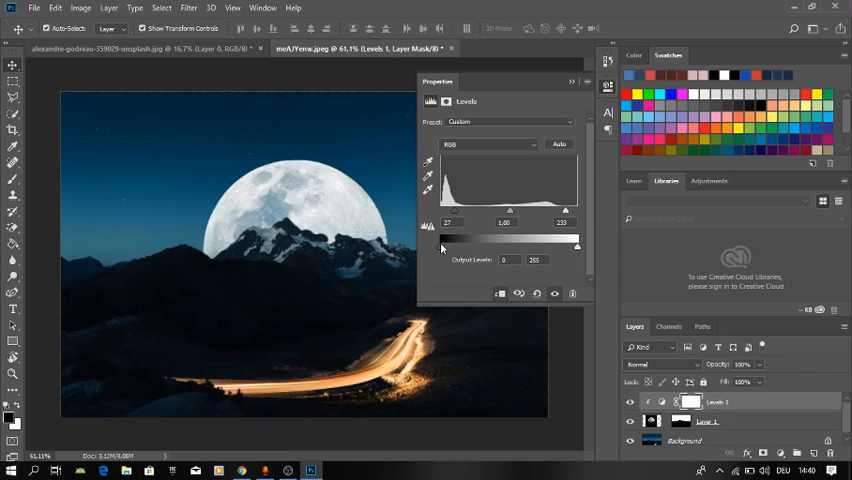
drag(576, 247, 554, 247)
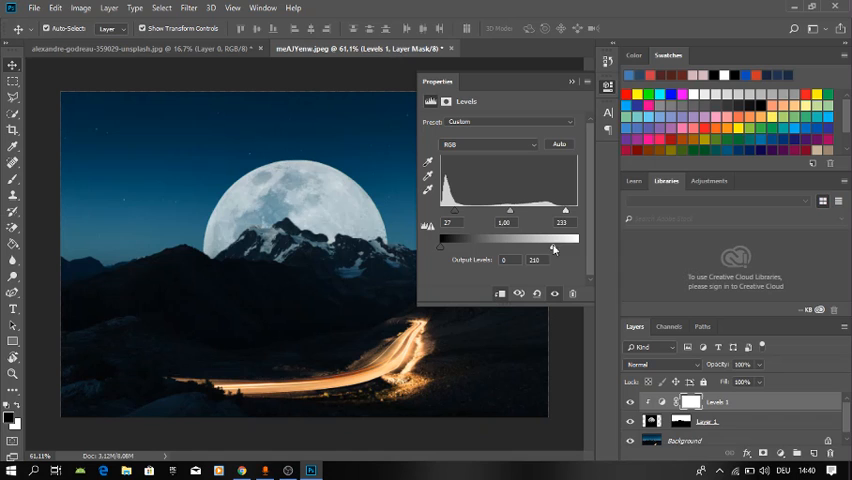
drag(555, 248, 575, 248)
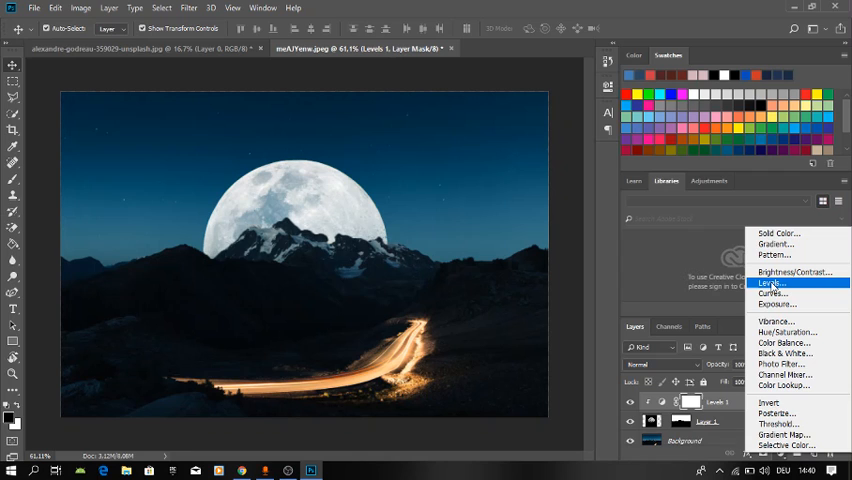
Add Color Balance with midtones Cyan-Red +22, Magenta-Green -24, Yellow-Blue -30.
click(784, 342)
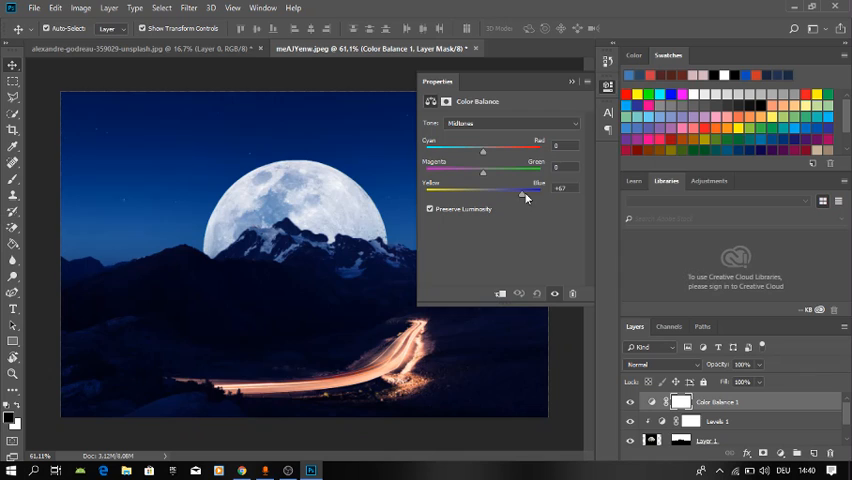
drag(525, 192, 465, 192)
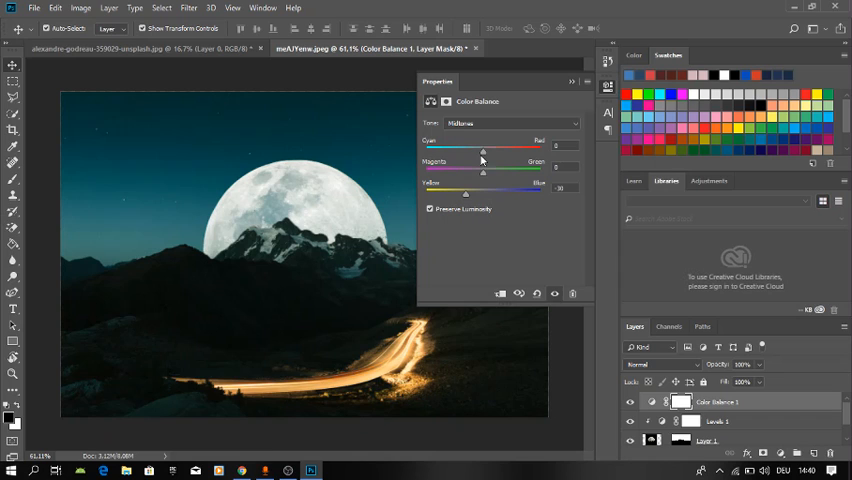
drag(482, 145, 508, 145)
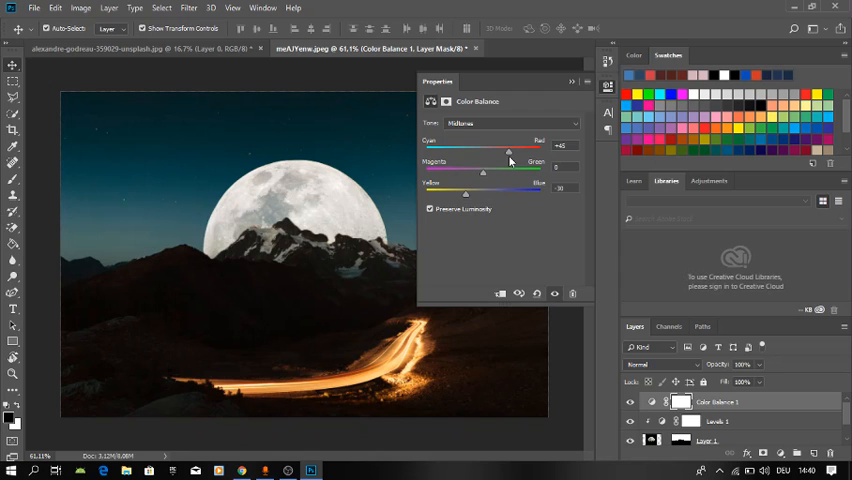
drag(487, 172, 466, 172)
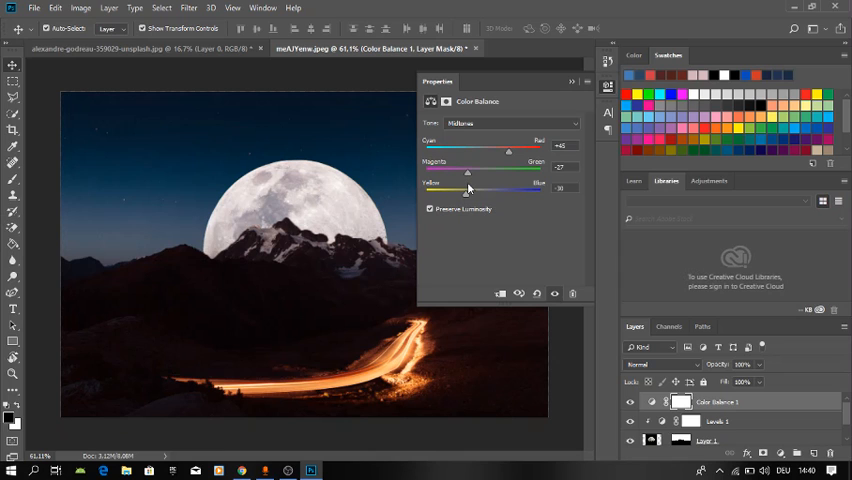
drag(466, 173, 470, 173)
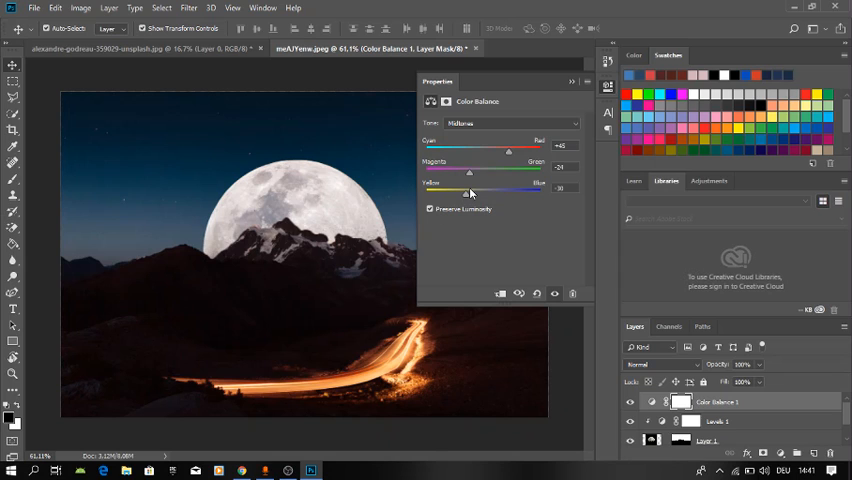
drag(508, 148, 495, 148)
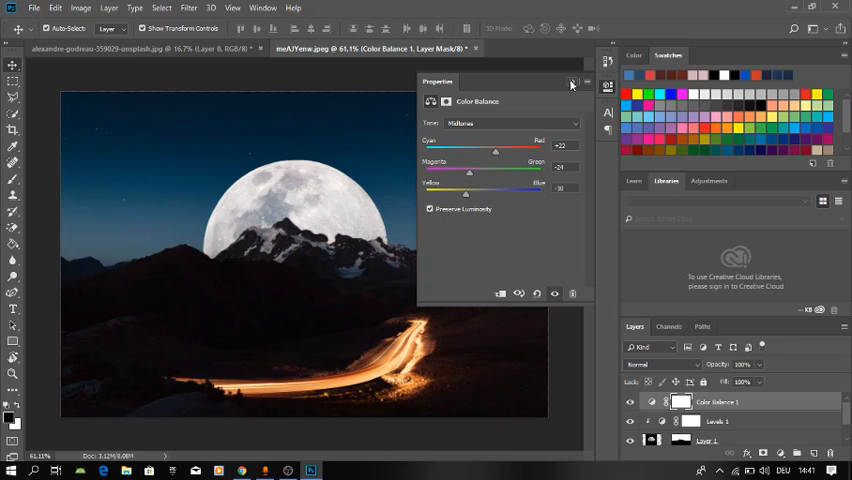
click(571, 84)
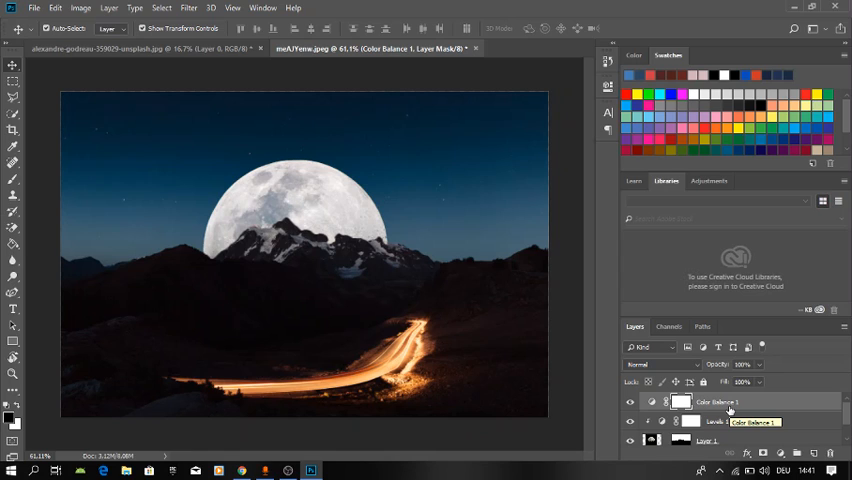